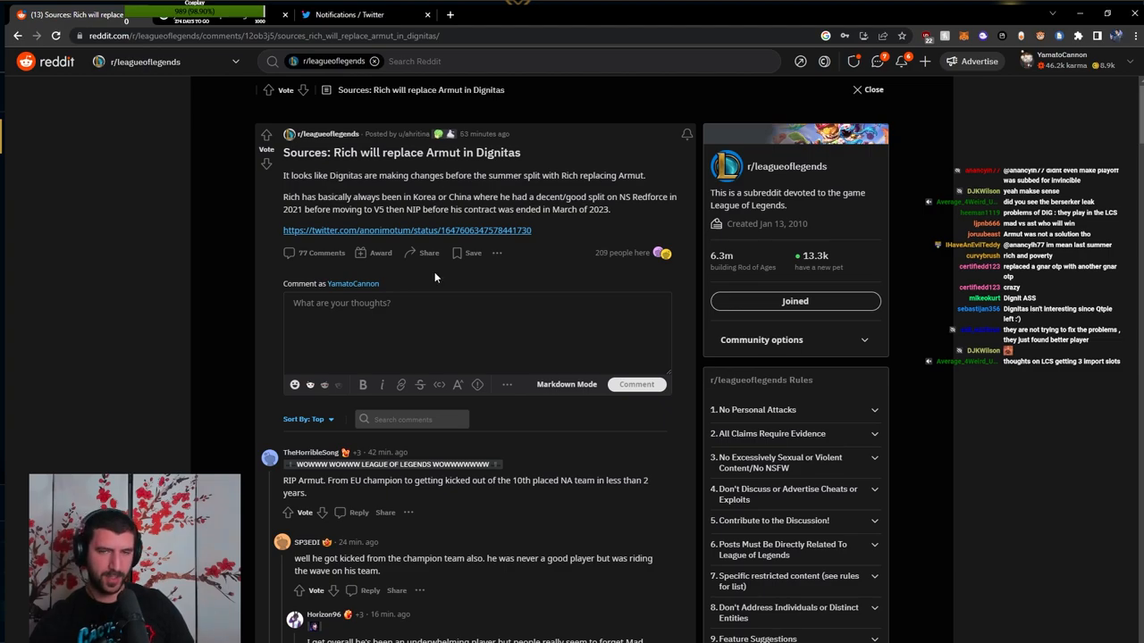
scroll("down", 3)
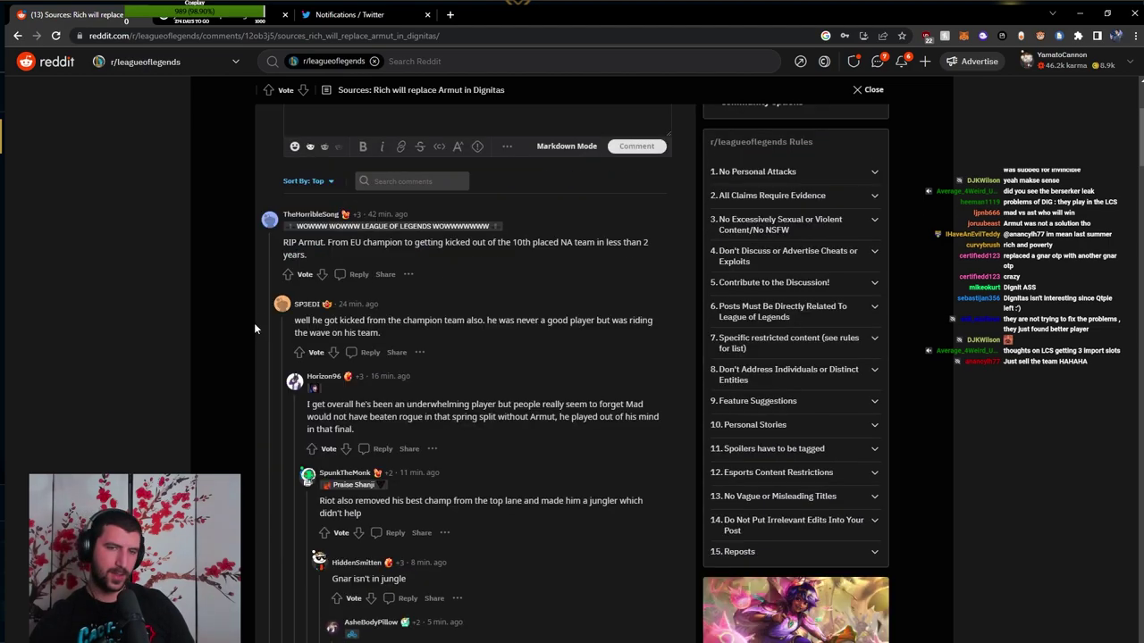
scroll("down", 3)
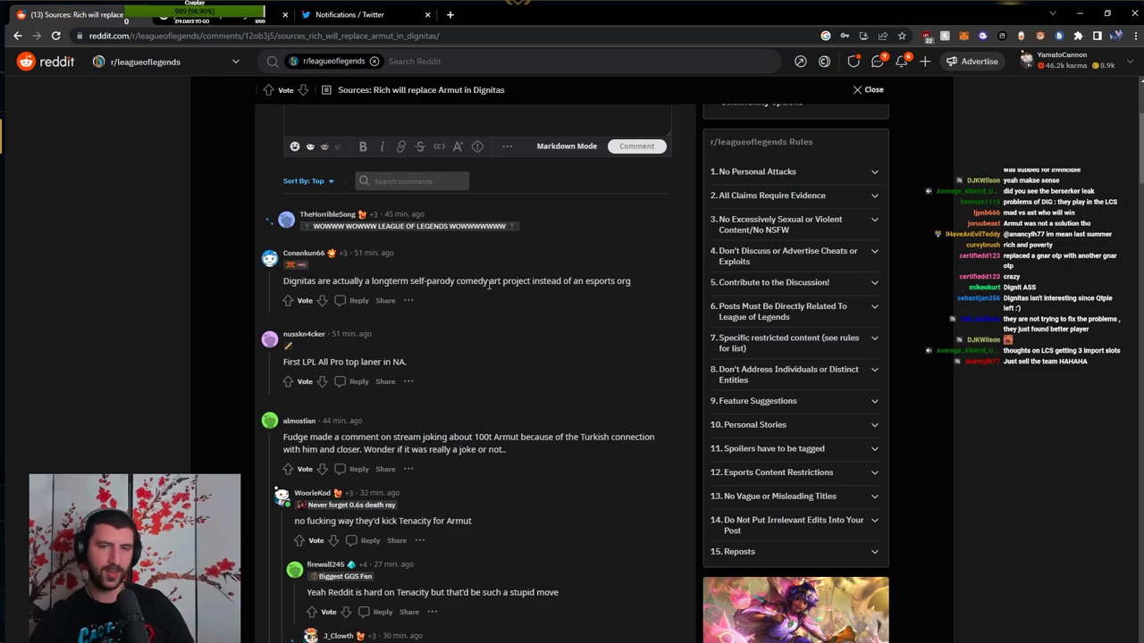
scroll("down", 3)
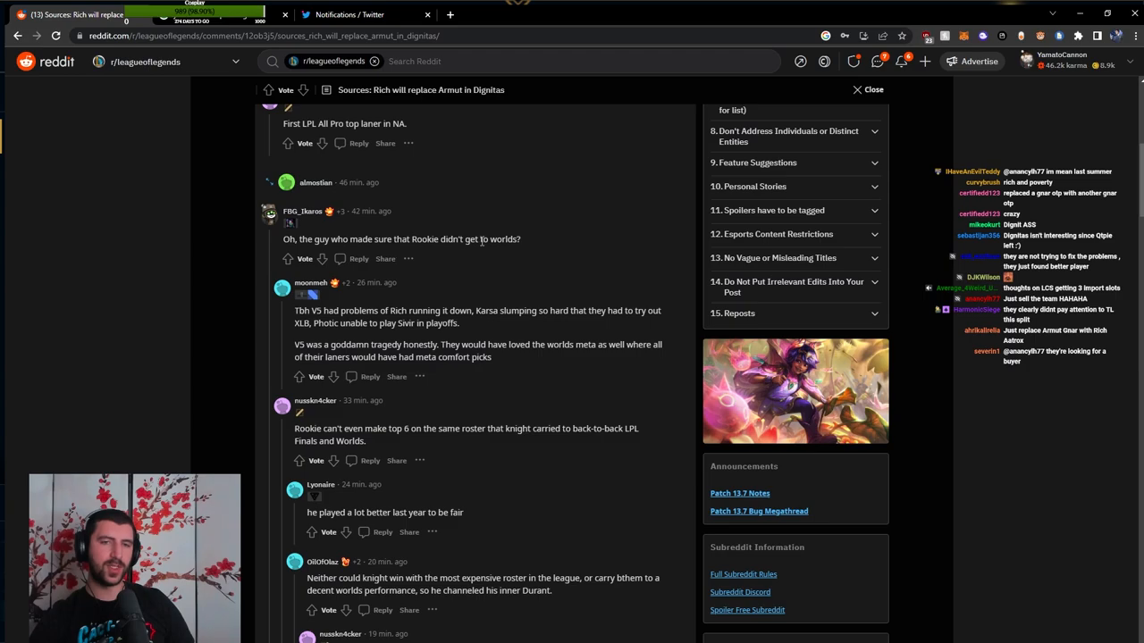
scroll("down", 3)
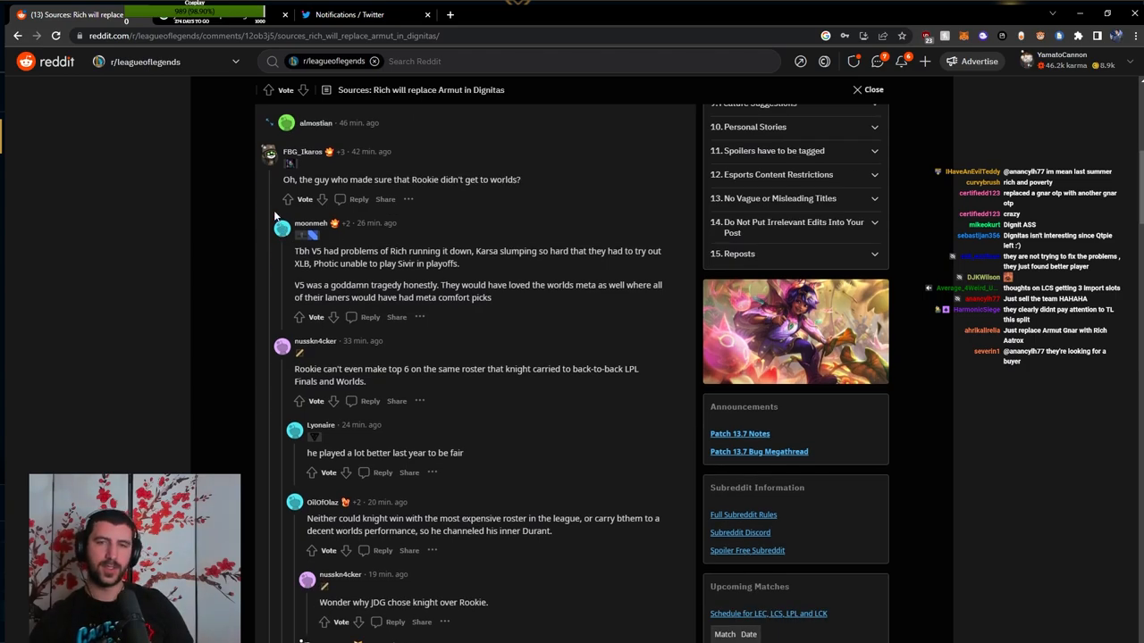
mouse_move(269, 210)
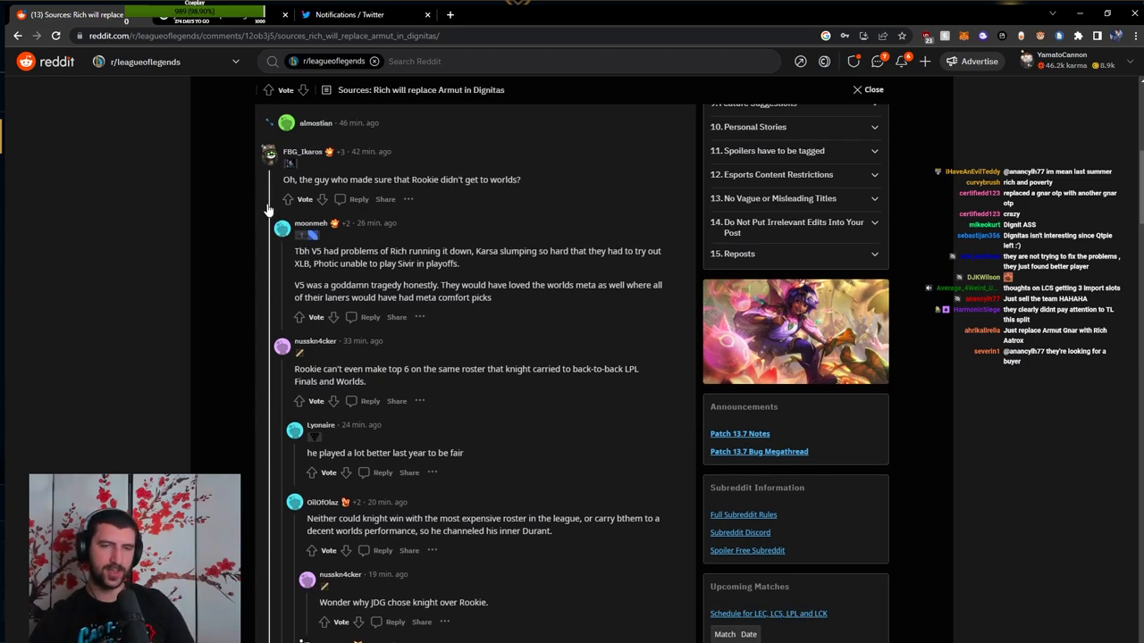
scroll("down", 3)
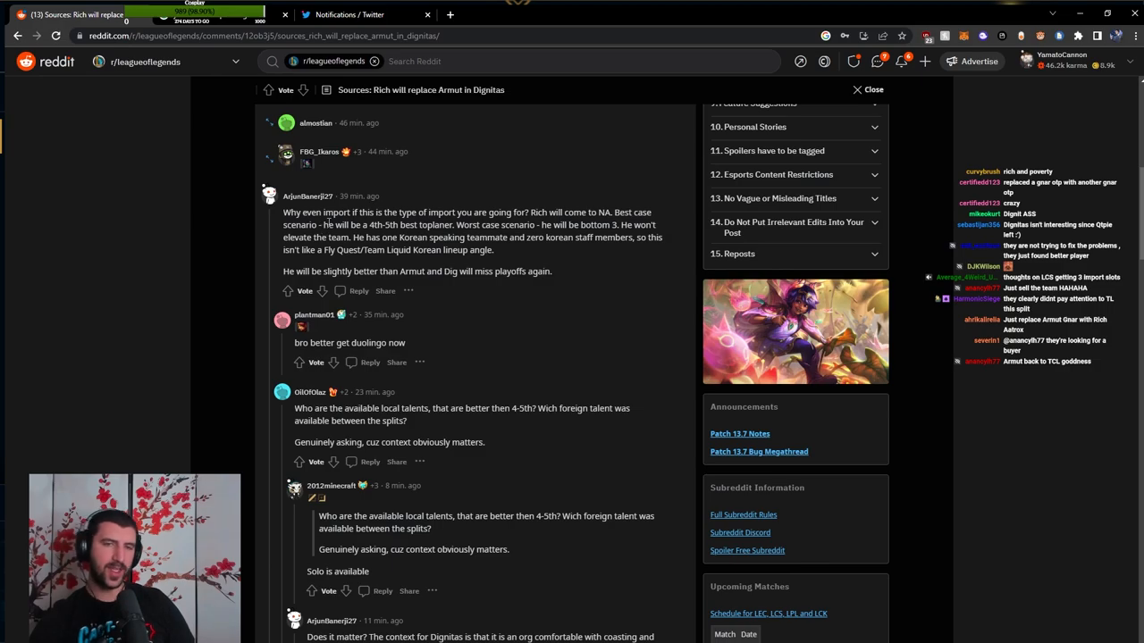
scroll("down", 3)
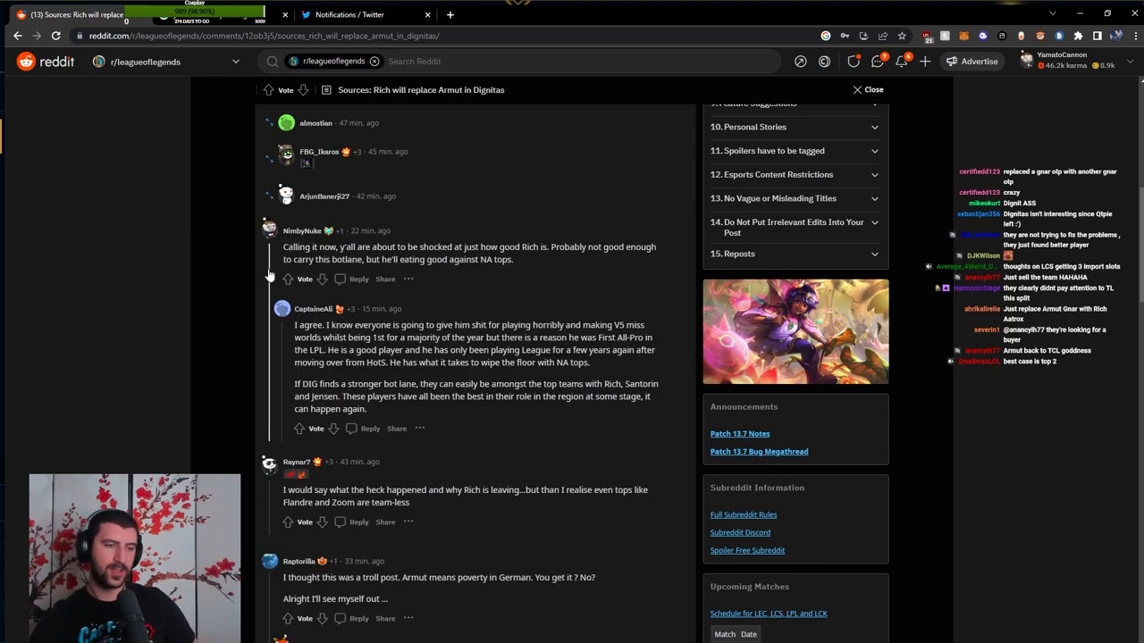